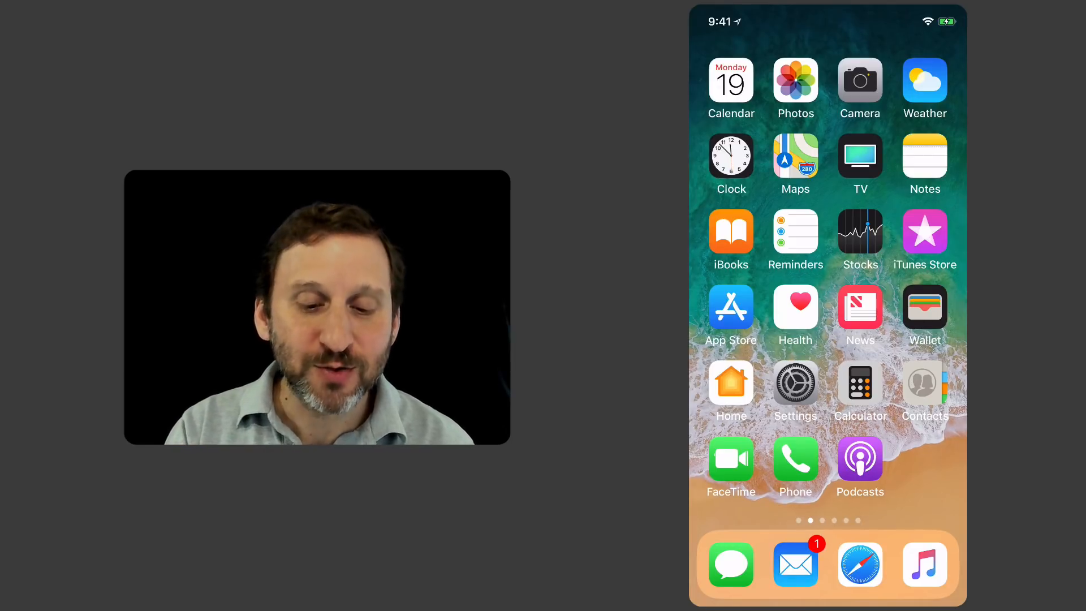
Open the Settings app from the home screen and go to General
{"action": "left_click", "coordinate": [795, 385]}
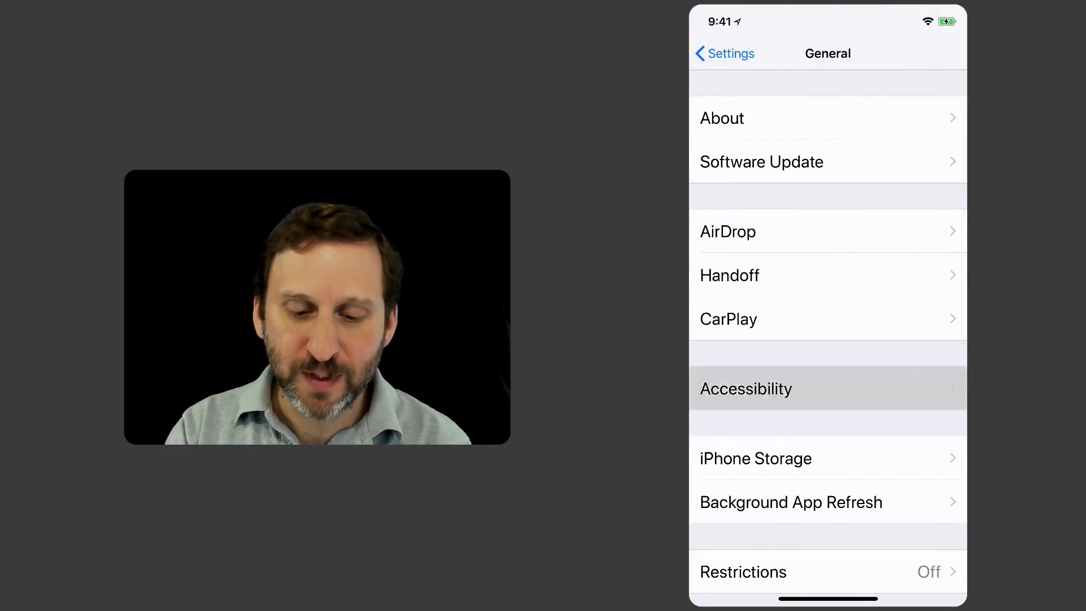
Open Accessibility, then Zoom, and switch Zoom on in Window Zoom mode
{"action": "left_click", "coordinate": [746, 388]}
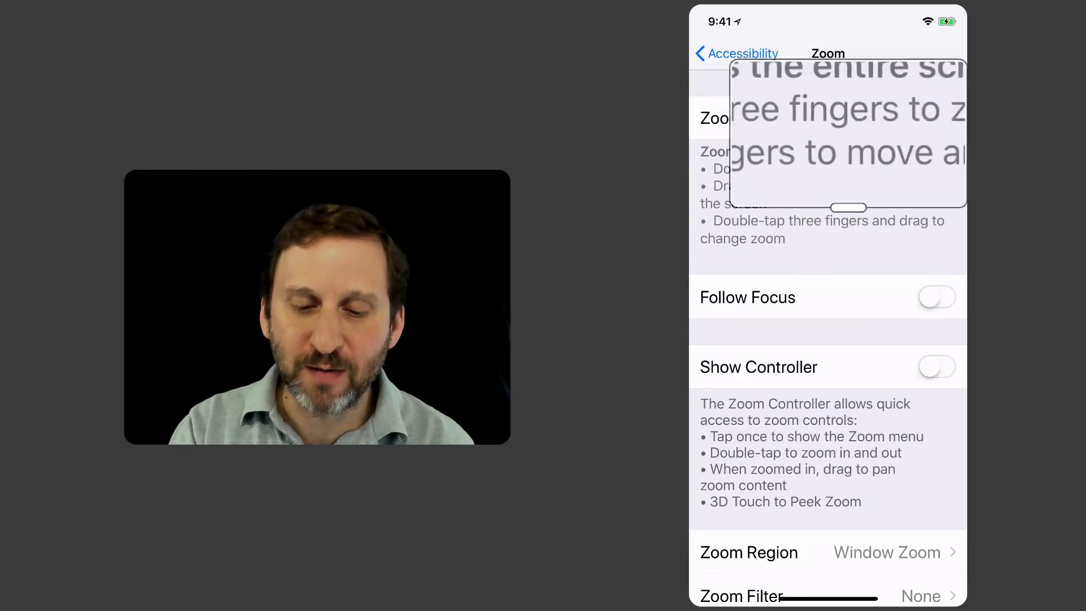
Hide the magnifying window while leaving Zoom enabled
{"action": "left_click", "coordinate": [936, 117]}
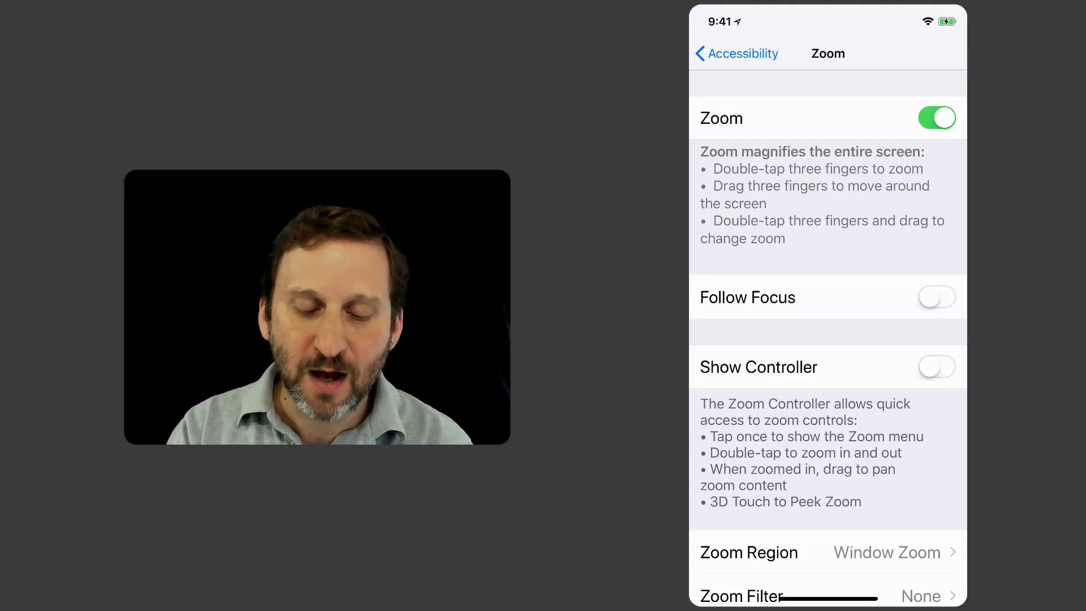
{"action": "left_click", "coordinate": [936, 297]}
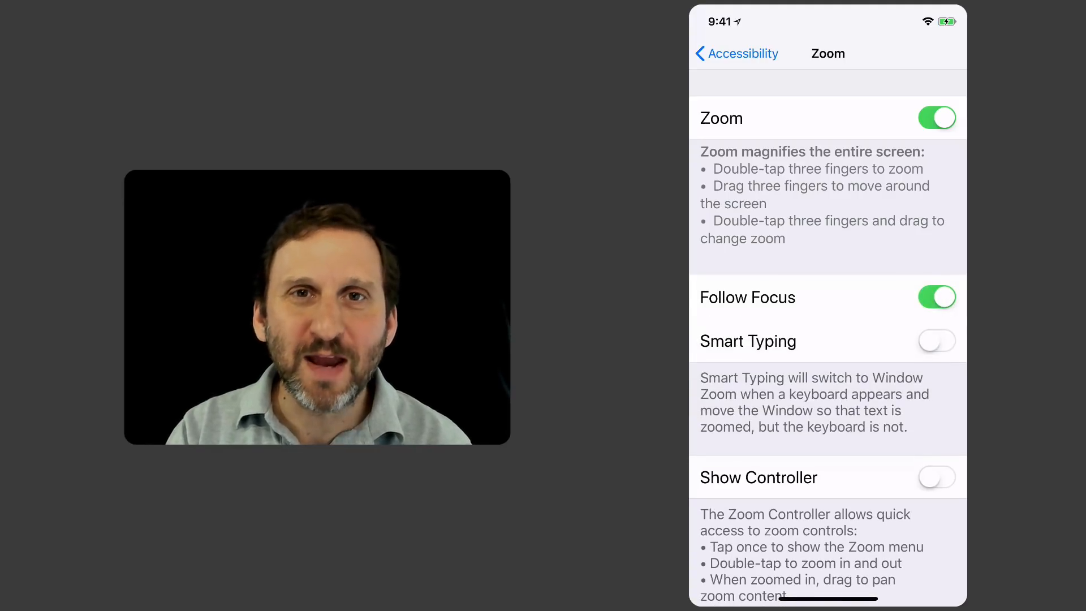
{"action": "left_click", "coordinate": [937, 297]}
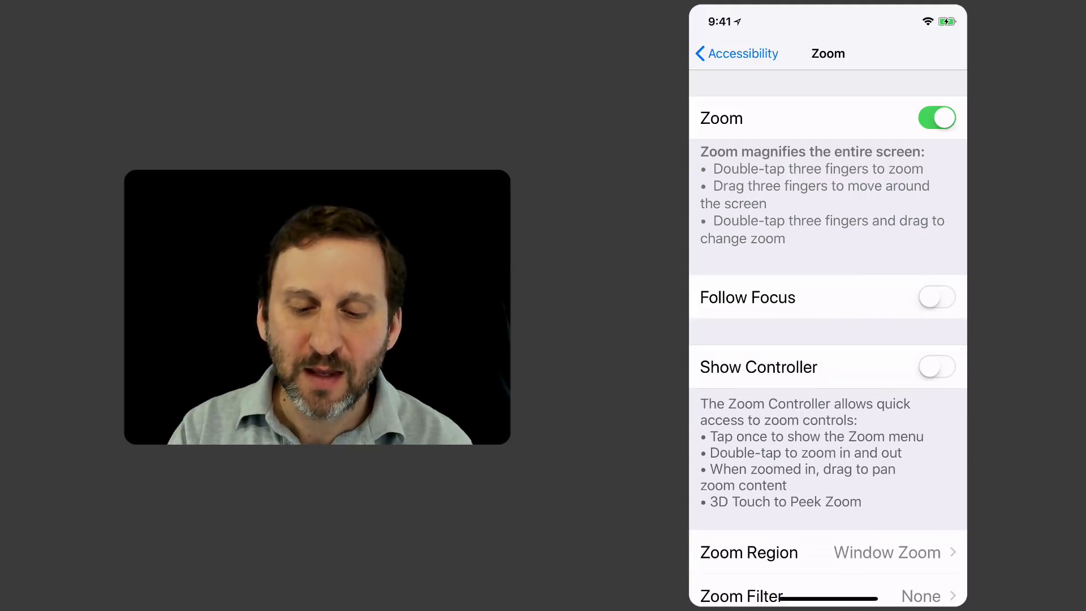
{"action": "scroll", "scroll_direction": "down", "scroll_amount": 3}
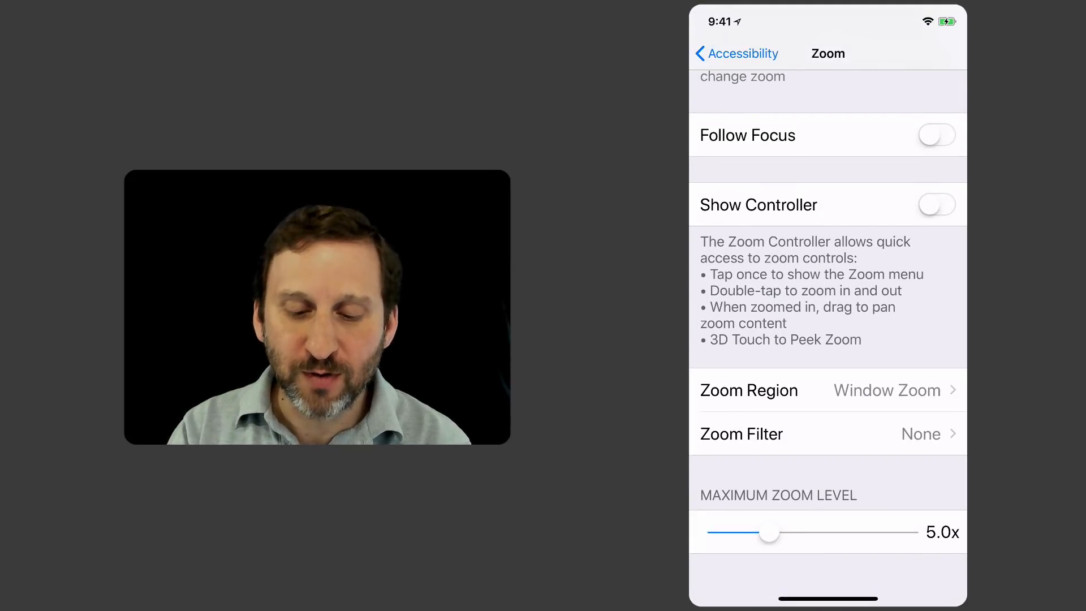
Set Zoom Region to Full Screen Zoom and view the Zoom Filter choices
{"action": "left_click", "coordinate": [749, 390]}
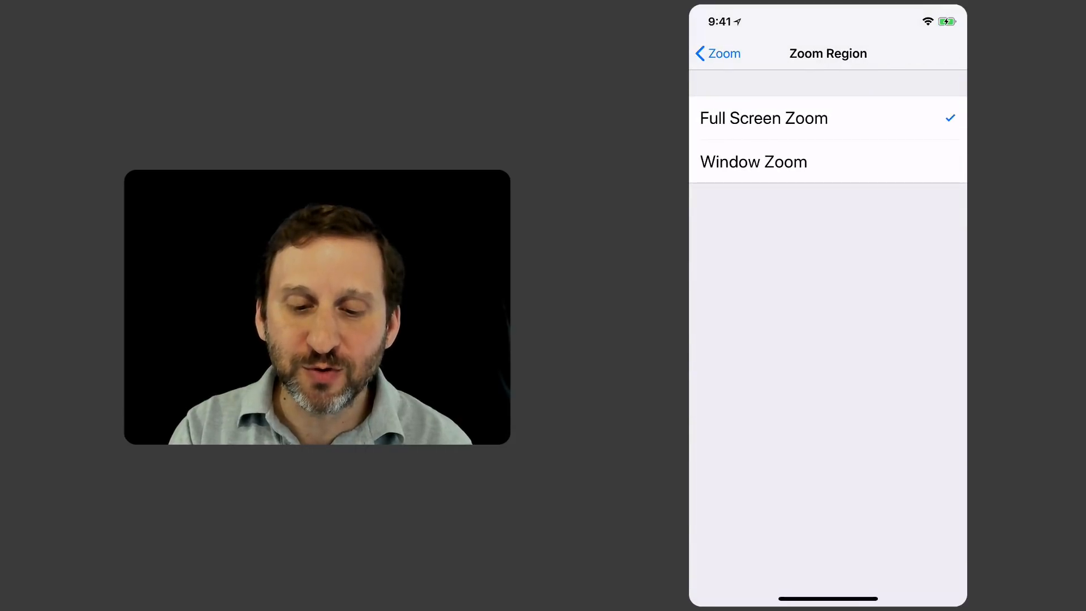
{"action": "left_click", "coordinate": [716, 53]}
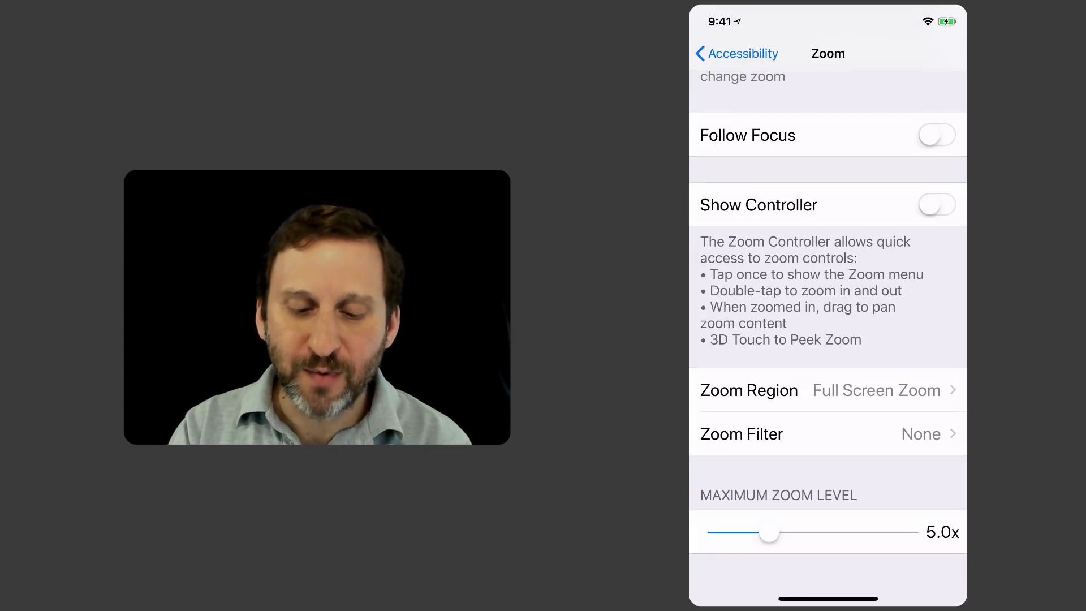
{"action": "left_click", "coordinate": [740, 434]}
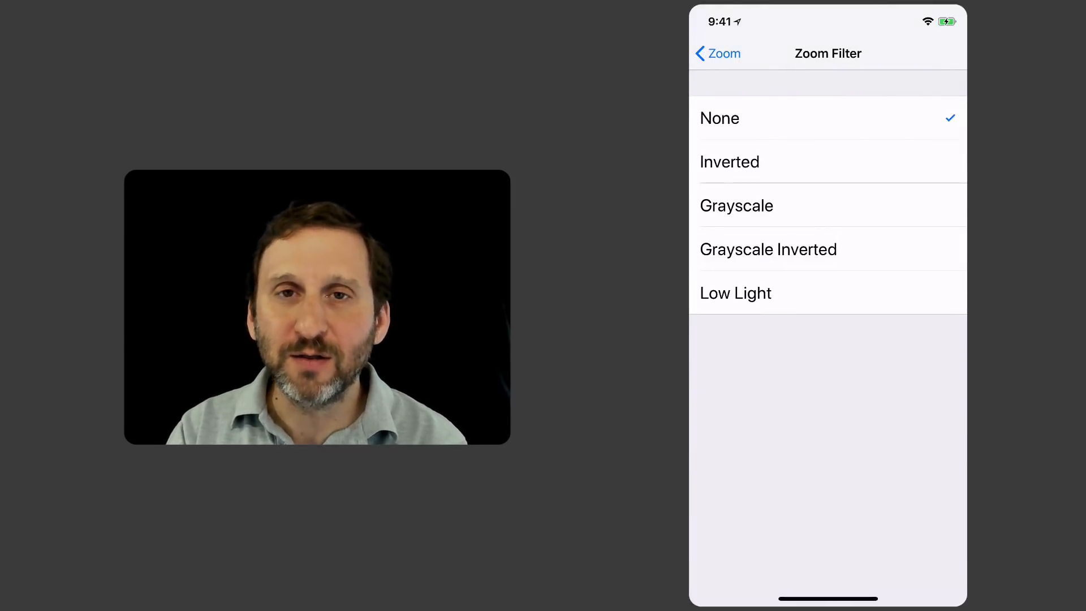
Return to the main Zoom settings with the filter left at None
{"action": "left_click", "coordinate": [718, 53]}
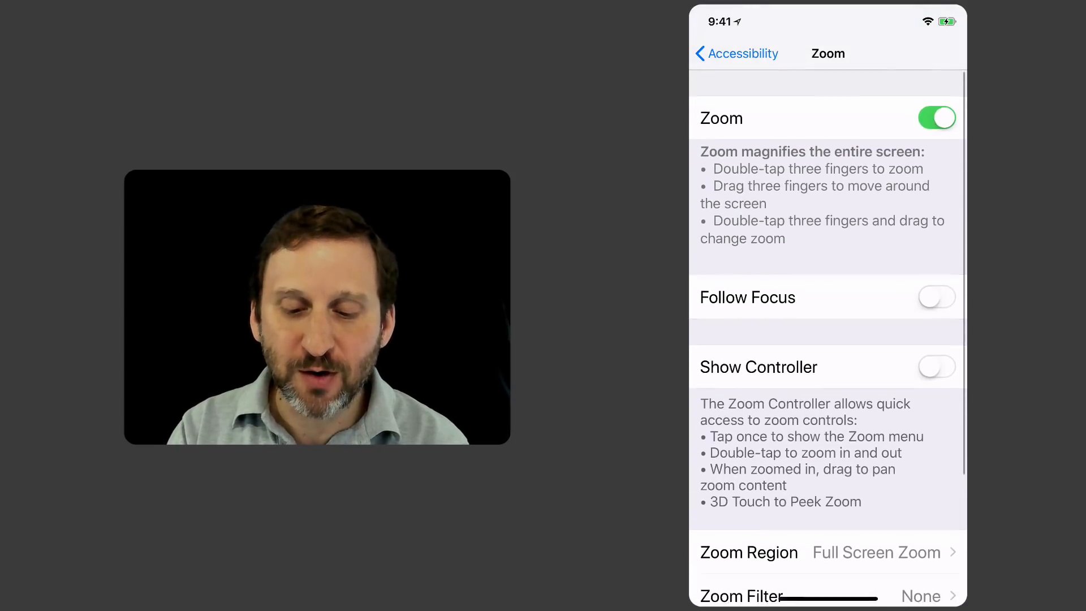
Enable Show Controller, zoom in and out with it, then open the Zoom menu
{"action": "left_click", "coordinate": [936, 367]}
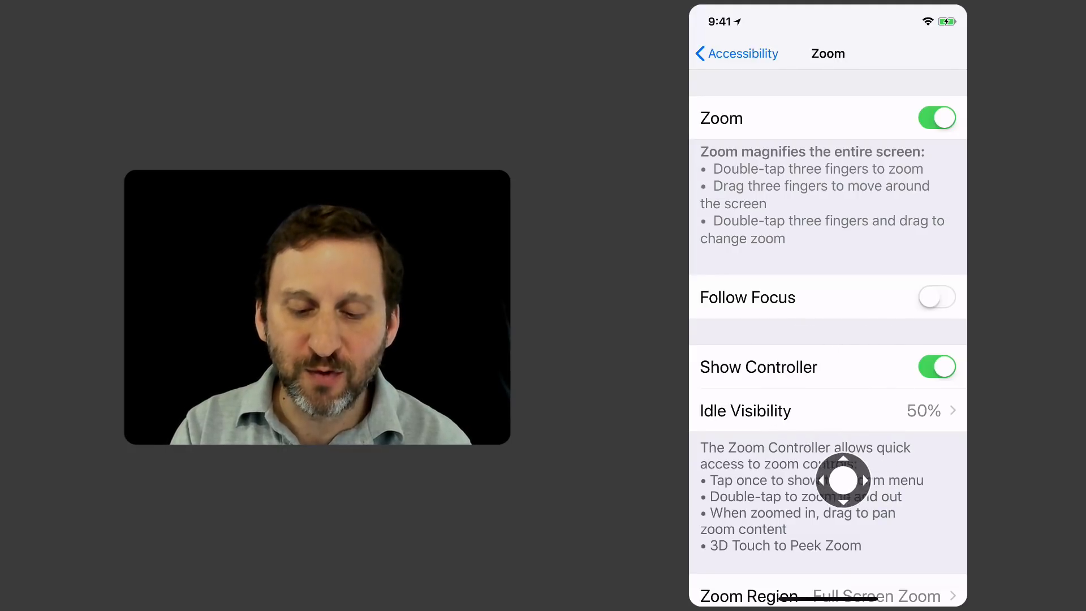
{"action": "left_click", "coordinate": [844, 480]}
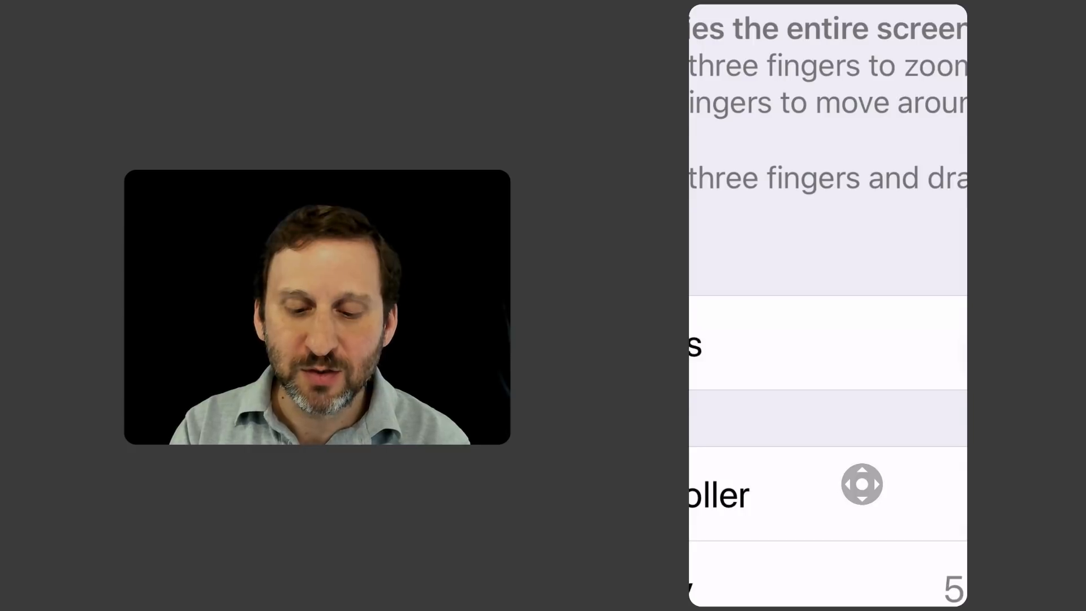
{"action": "left_click", "coordinate": [862, 484]}
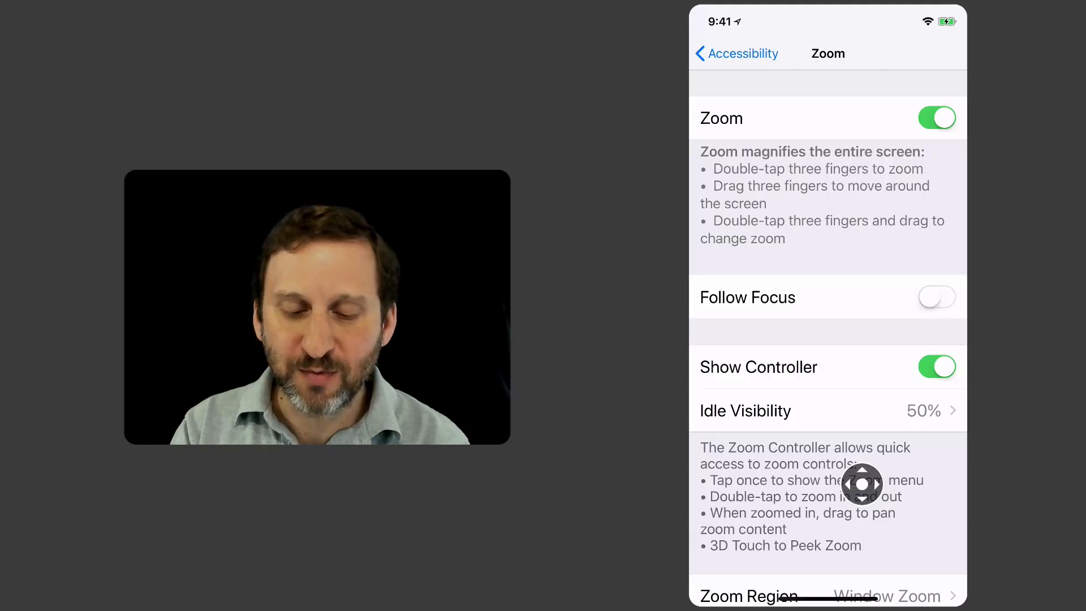
{"action": "left_click", "coordinate": [862, 483]}
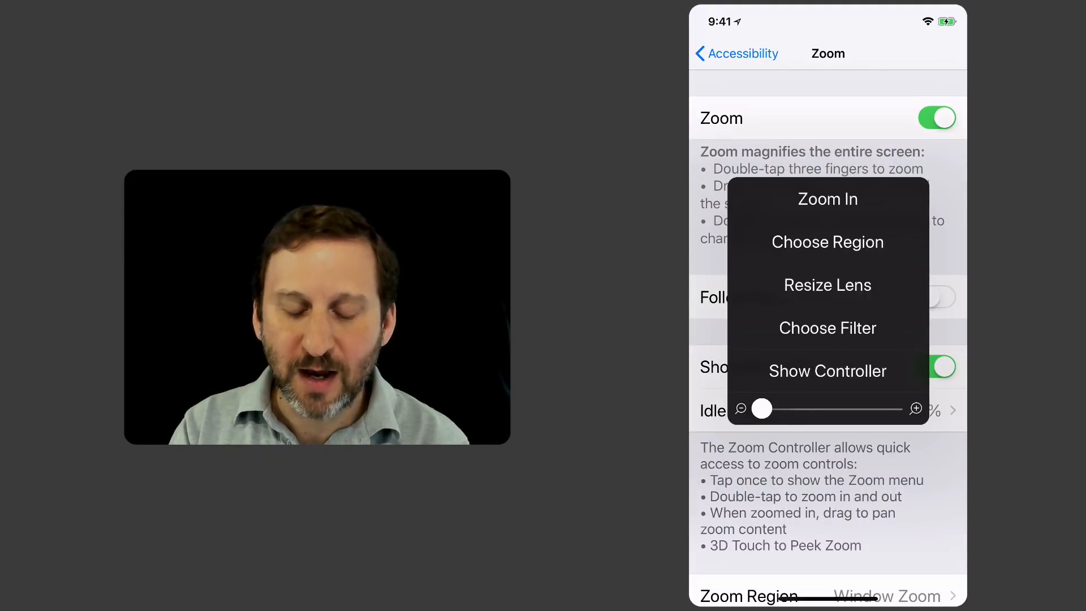